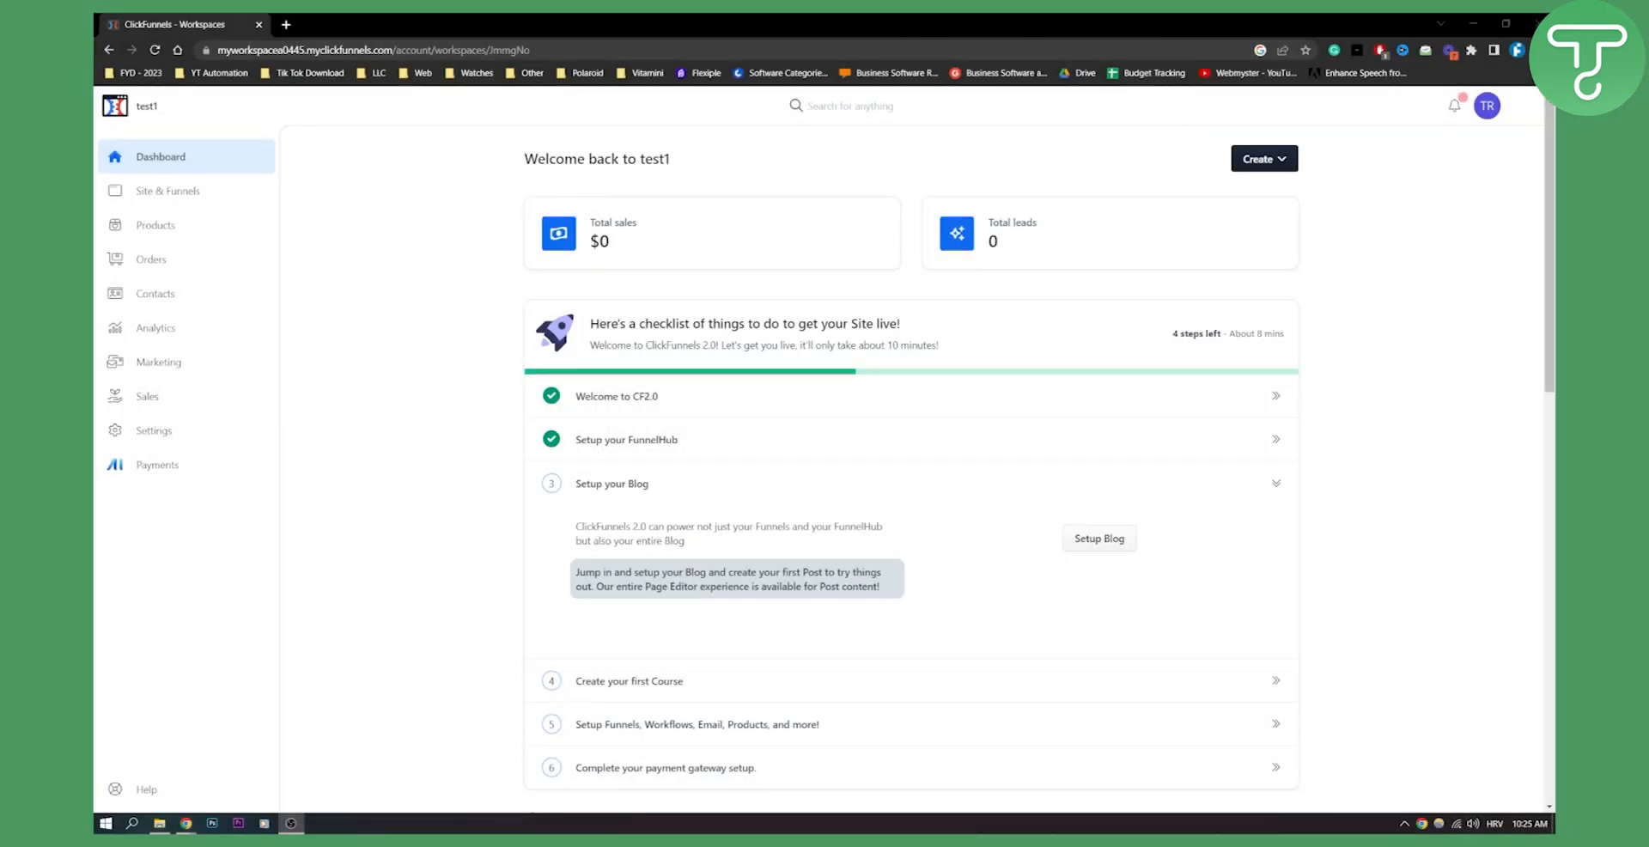
{"action": "mouse_move", "coordinate": [1325, 375]}
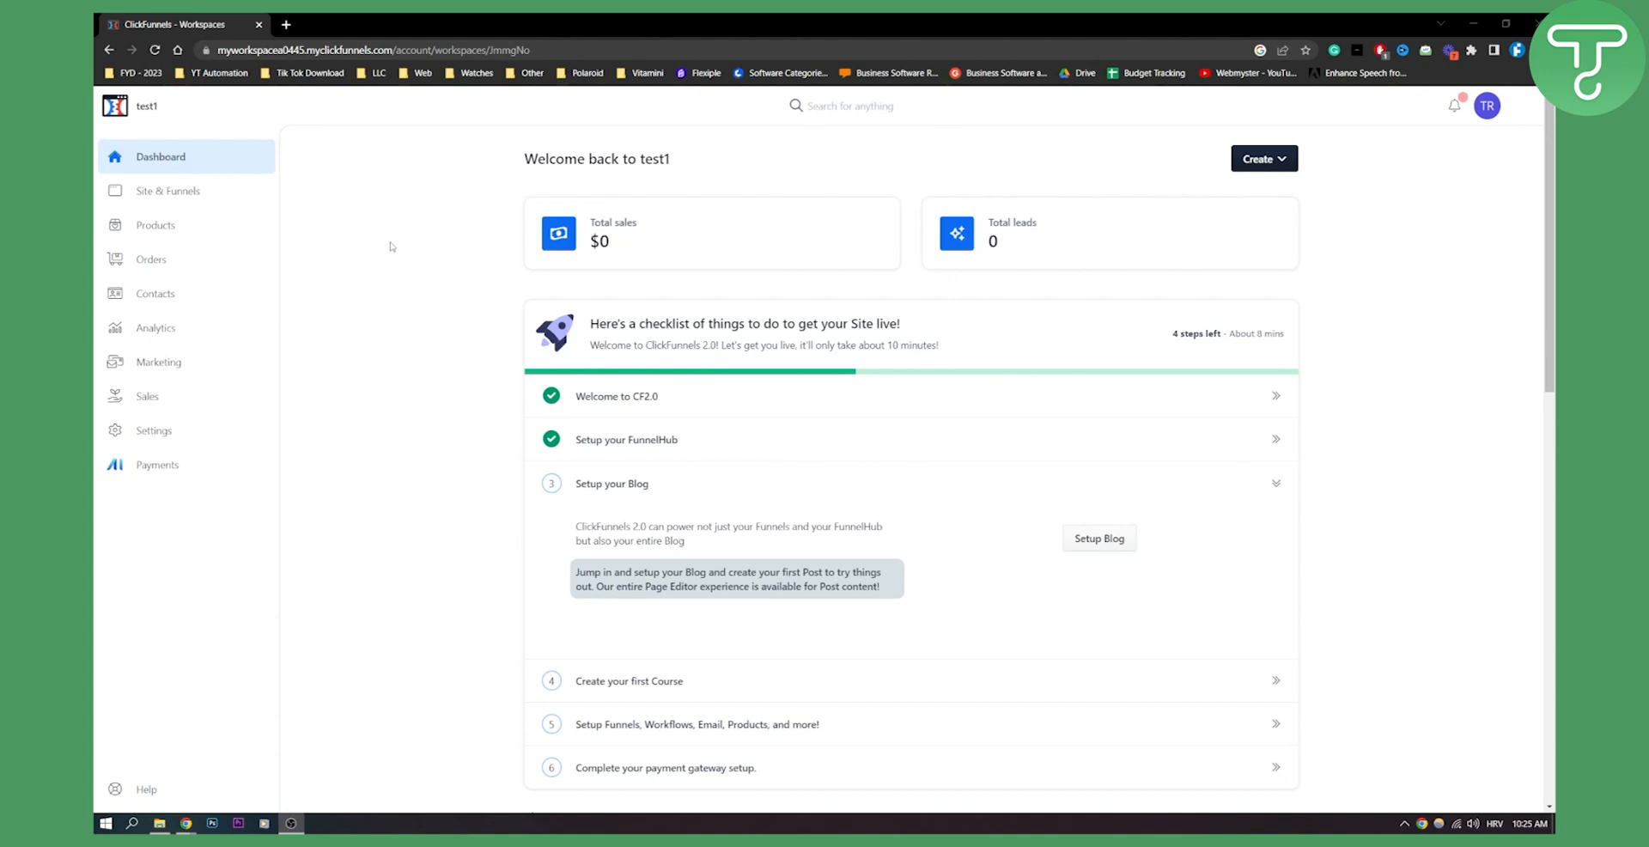
{"action": "mouse_move", "coordinate": [144, 670]}
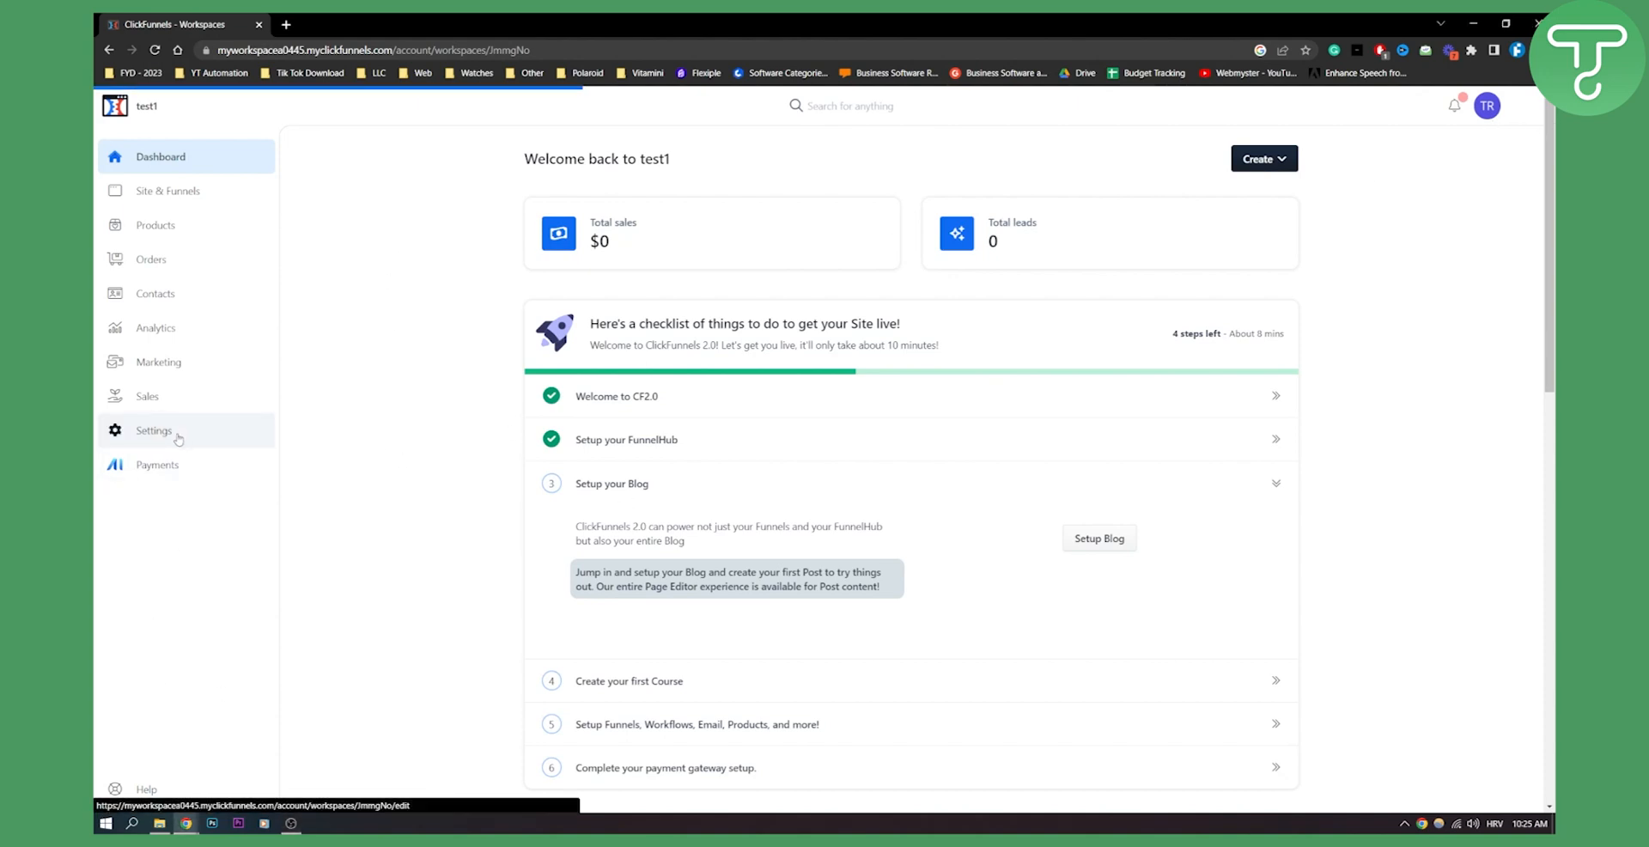
Open workspace Settings, then Billing, to reach the customer account page
{"action": "left_click", "coordinate": [154, 430]}
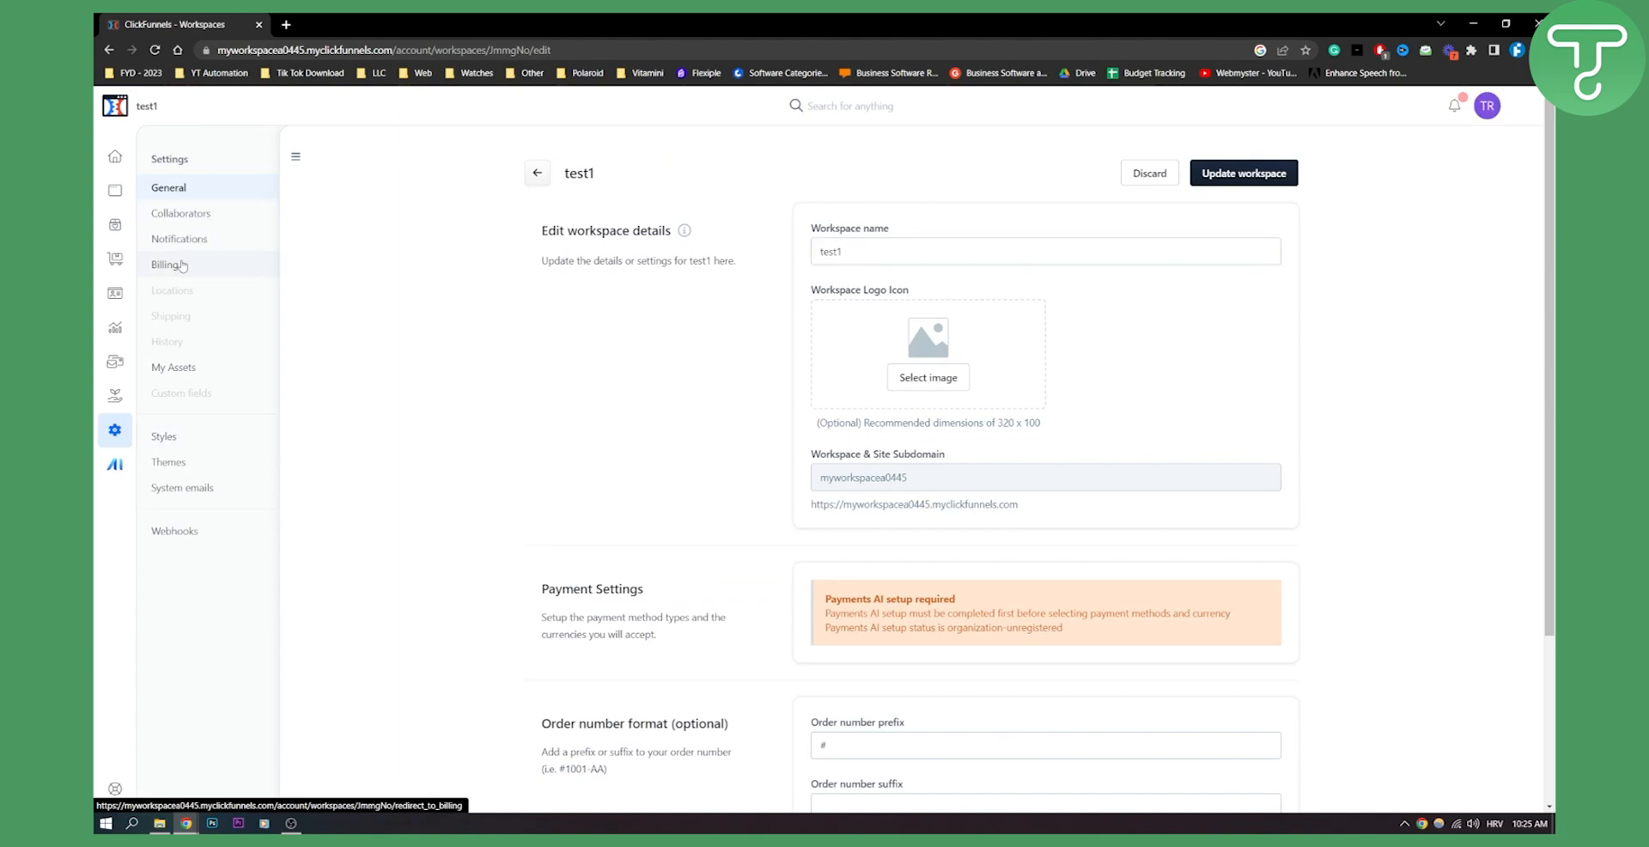
{"action": "left_click", "coordinate": [164, 264]}
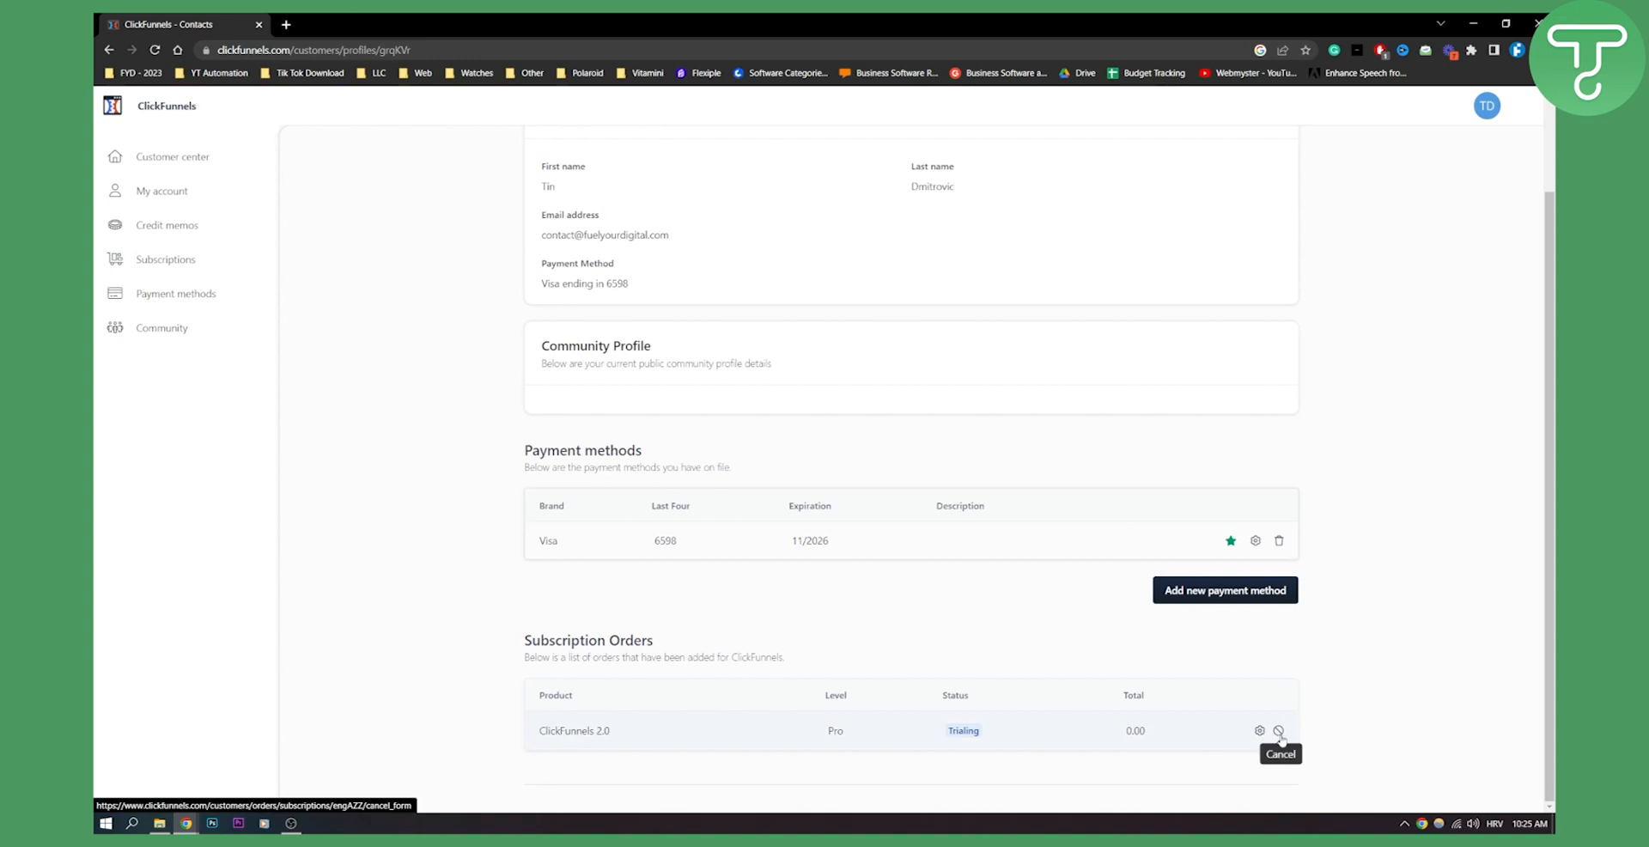
{"action": "mouse_move", "coordinate": [987, 730]}
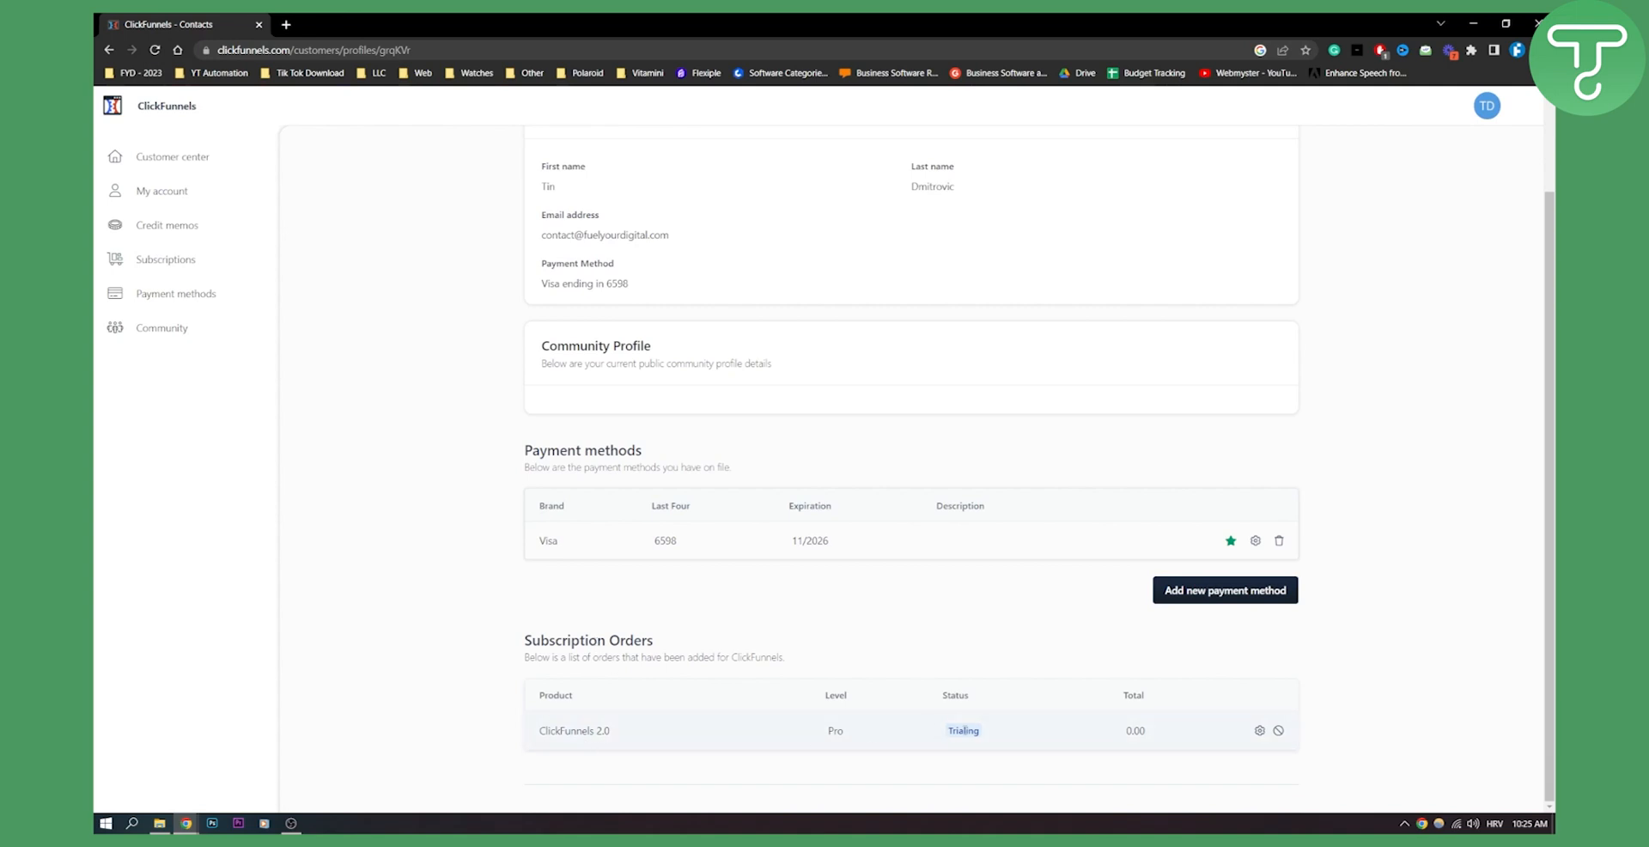
{"action": "mouse_move", "coordinate": [1259, 730]}
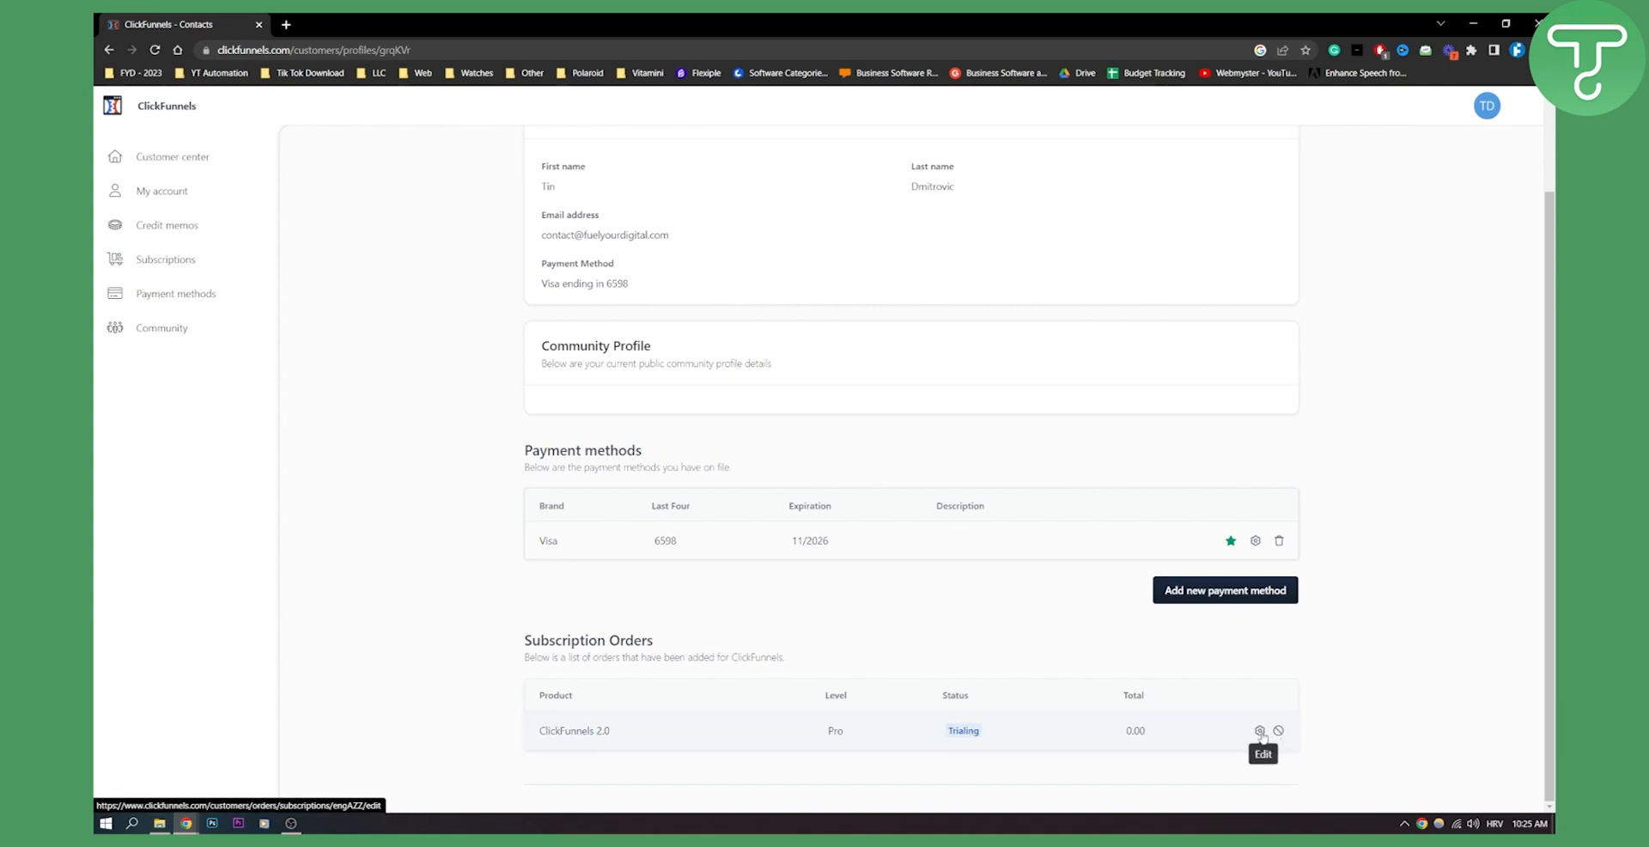
View the ClickFunnels 2.0 plan options, showing Pro at $197/month as current
{"action": "left_click", "coordinate": [1255, 730]}
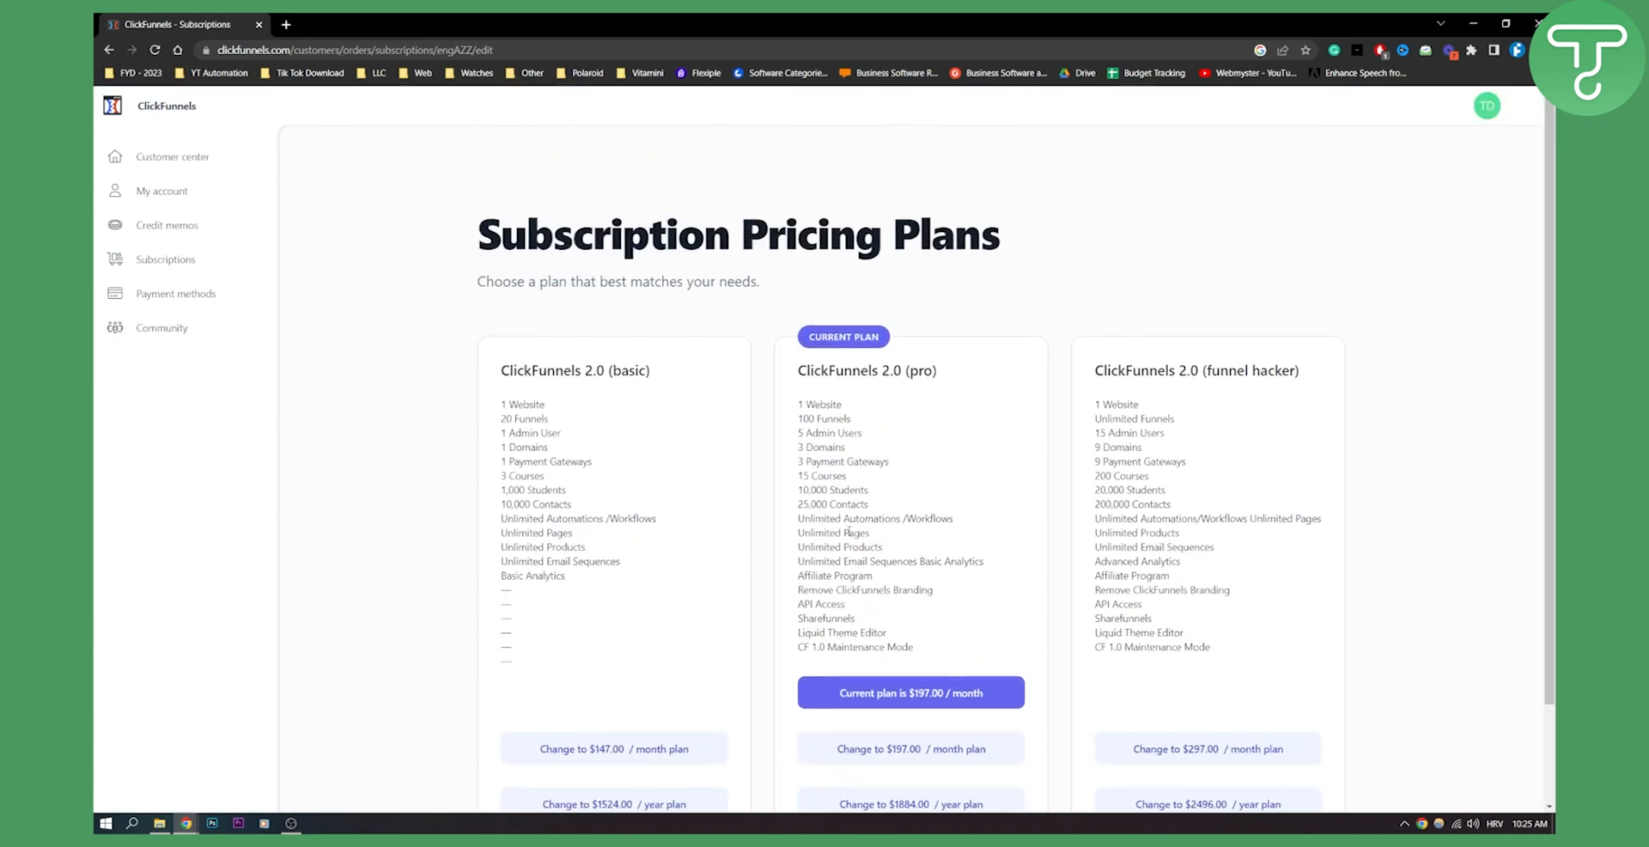
{"action": "scroll", "scroll_direction": "down", "scroll_amount": 3}
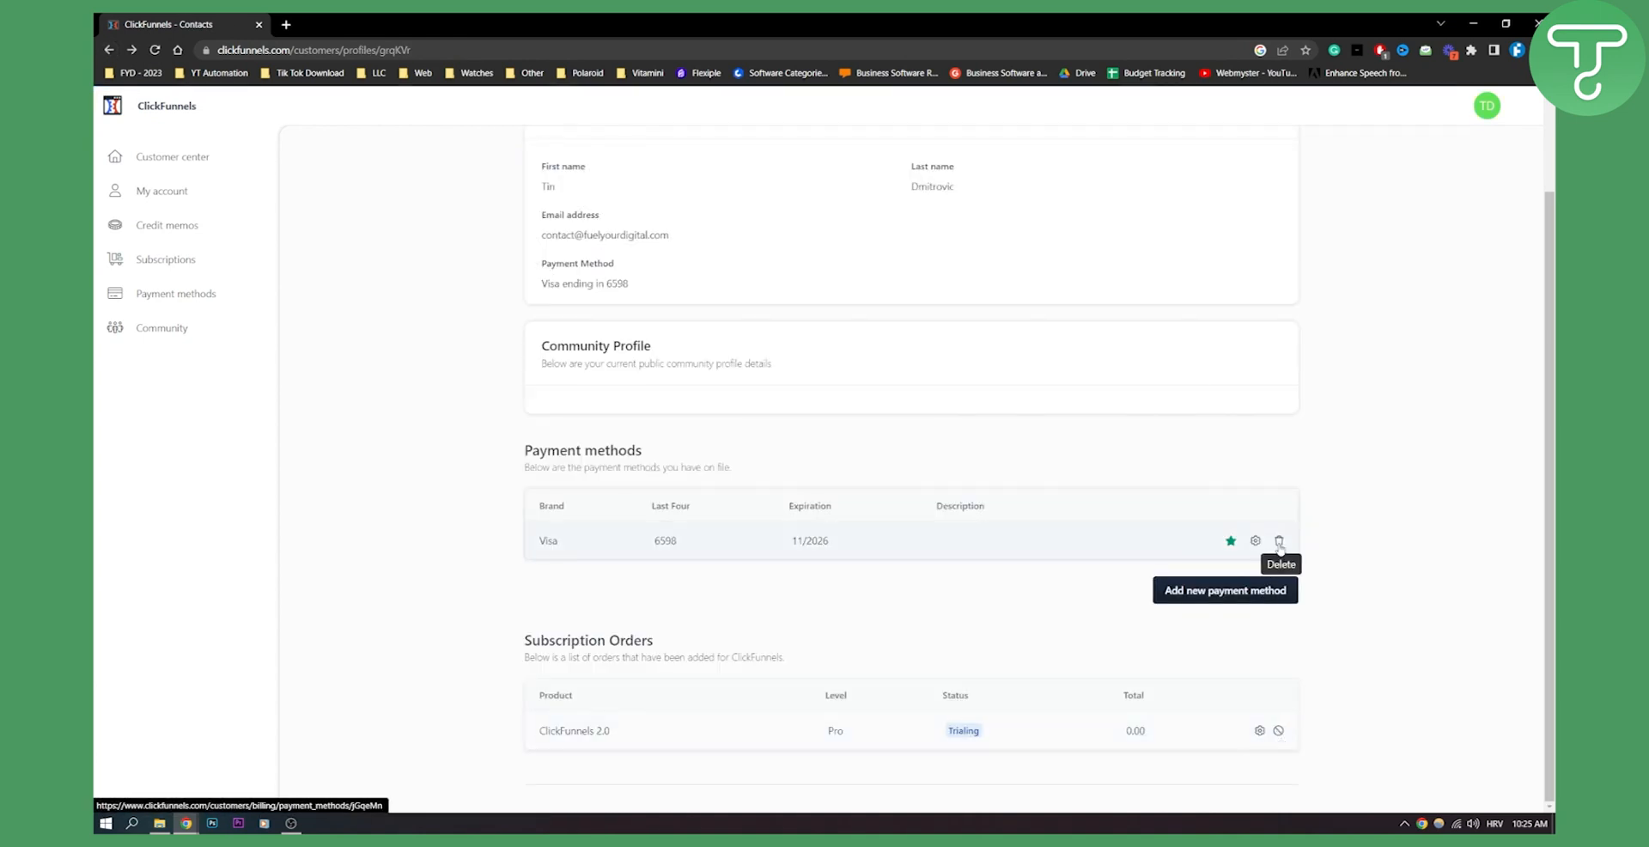
{"action": "mouse_move", "coordinate": [723, 466]}
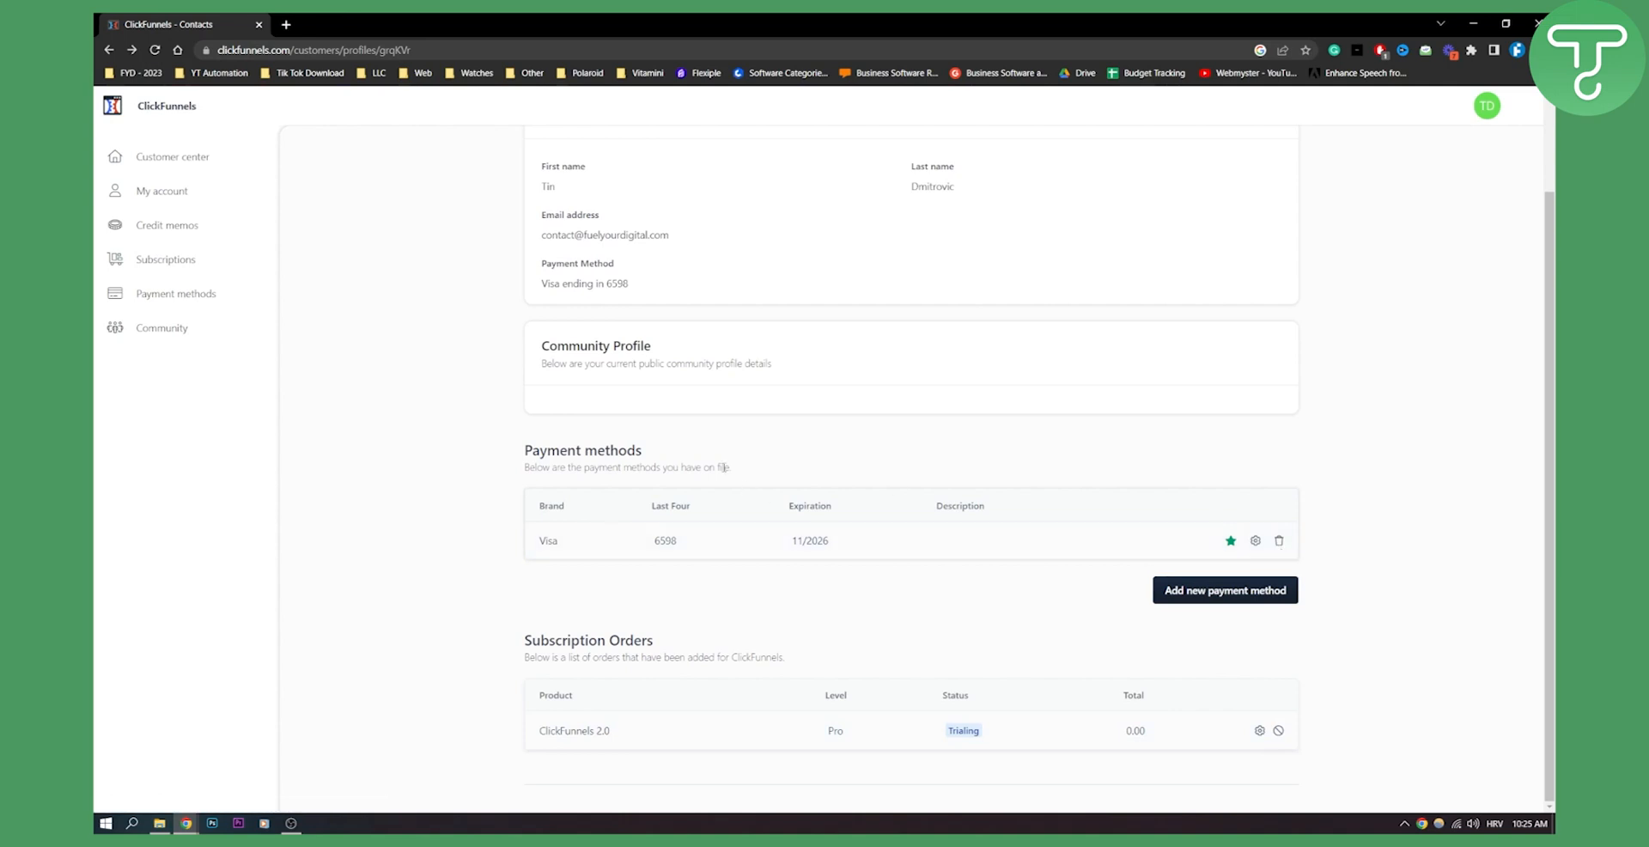
{"action": "mouse_move", "coordinate": [1279, 539]}
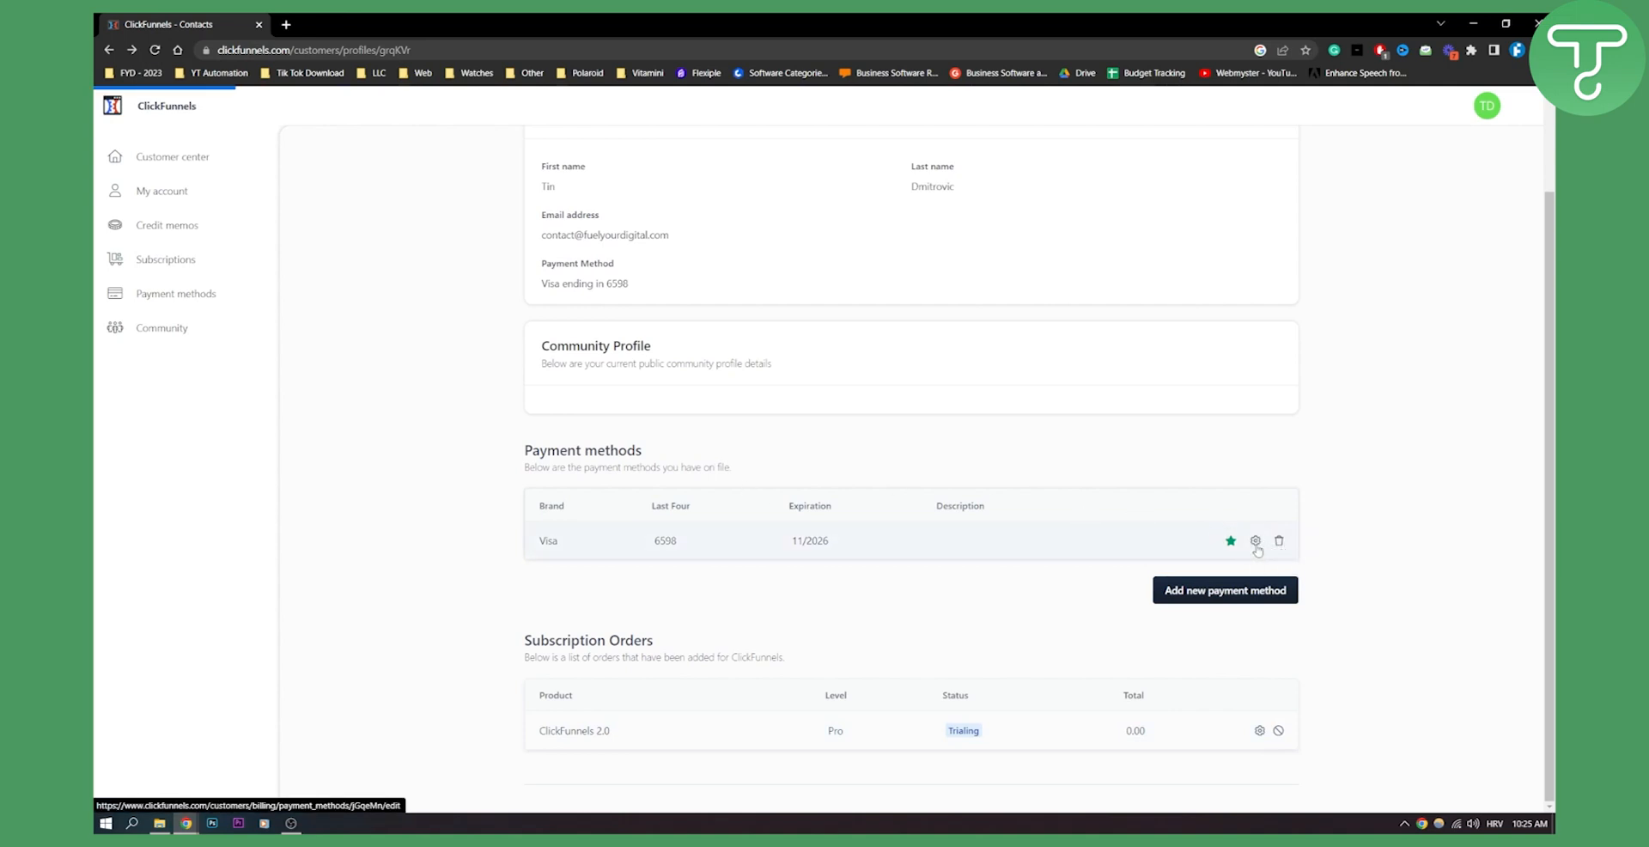
Review the Visa ending 6598 edit page without changes, then return to the Customer Center top
{"action": "left_click", "coordinate": [1256, 541]}
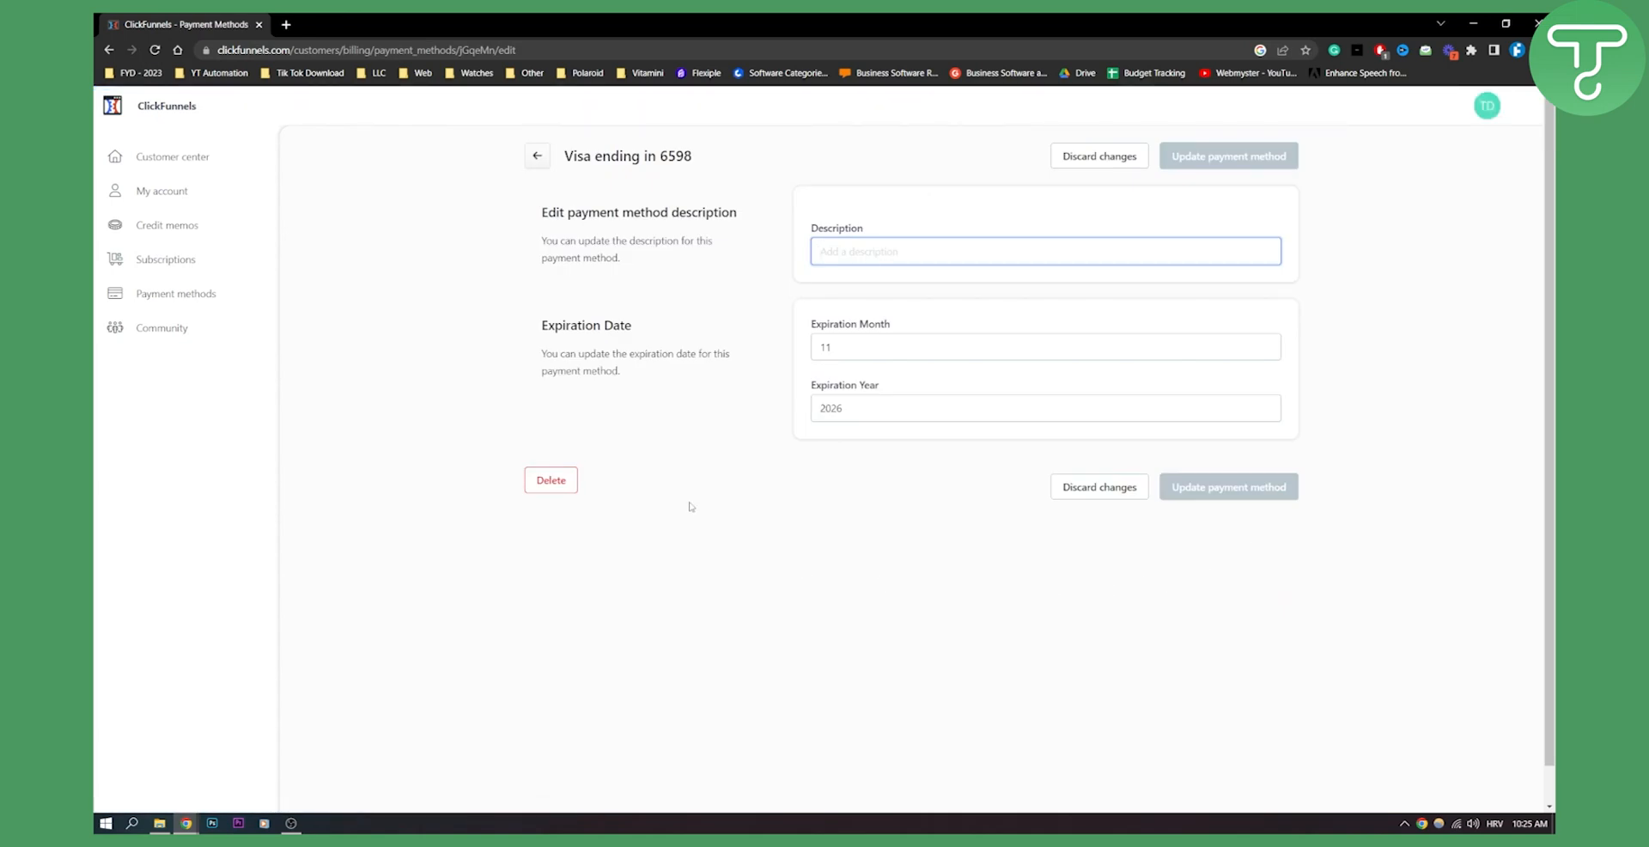
{"action": "mouse_move", "coordinate": [568, 519]}
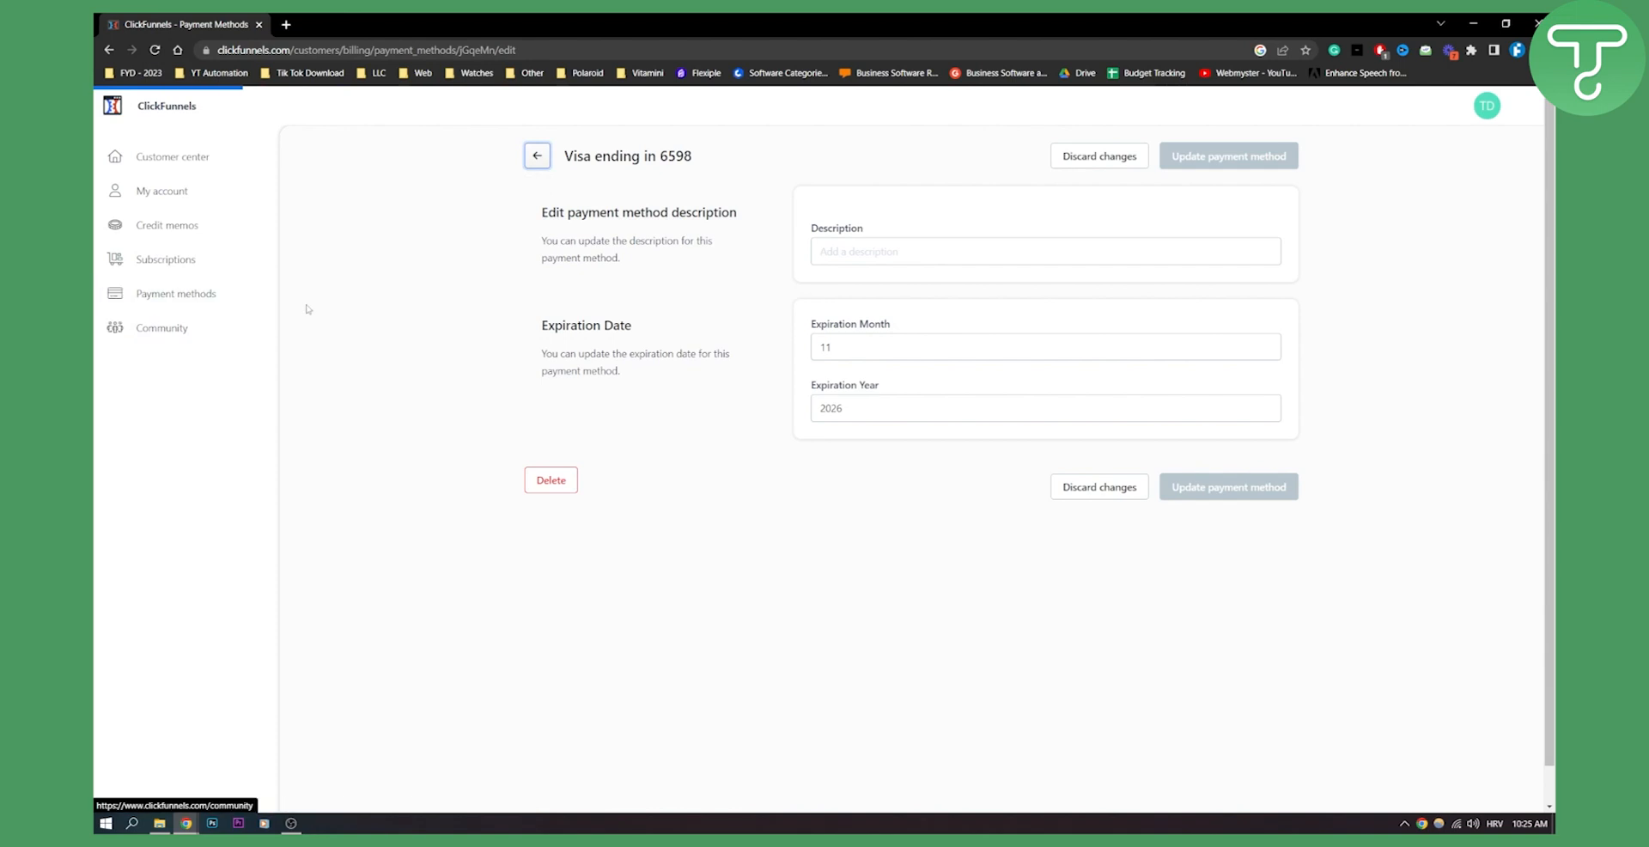
{"action": "left_click", "coordinate": [538, 156]}
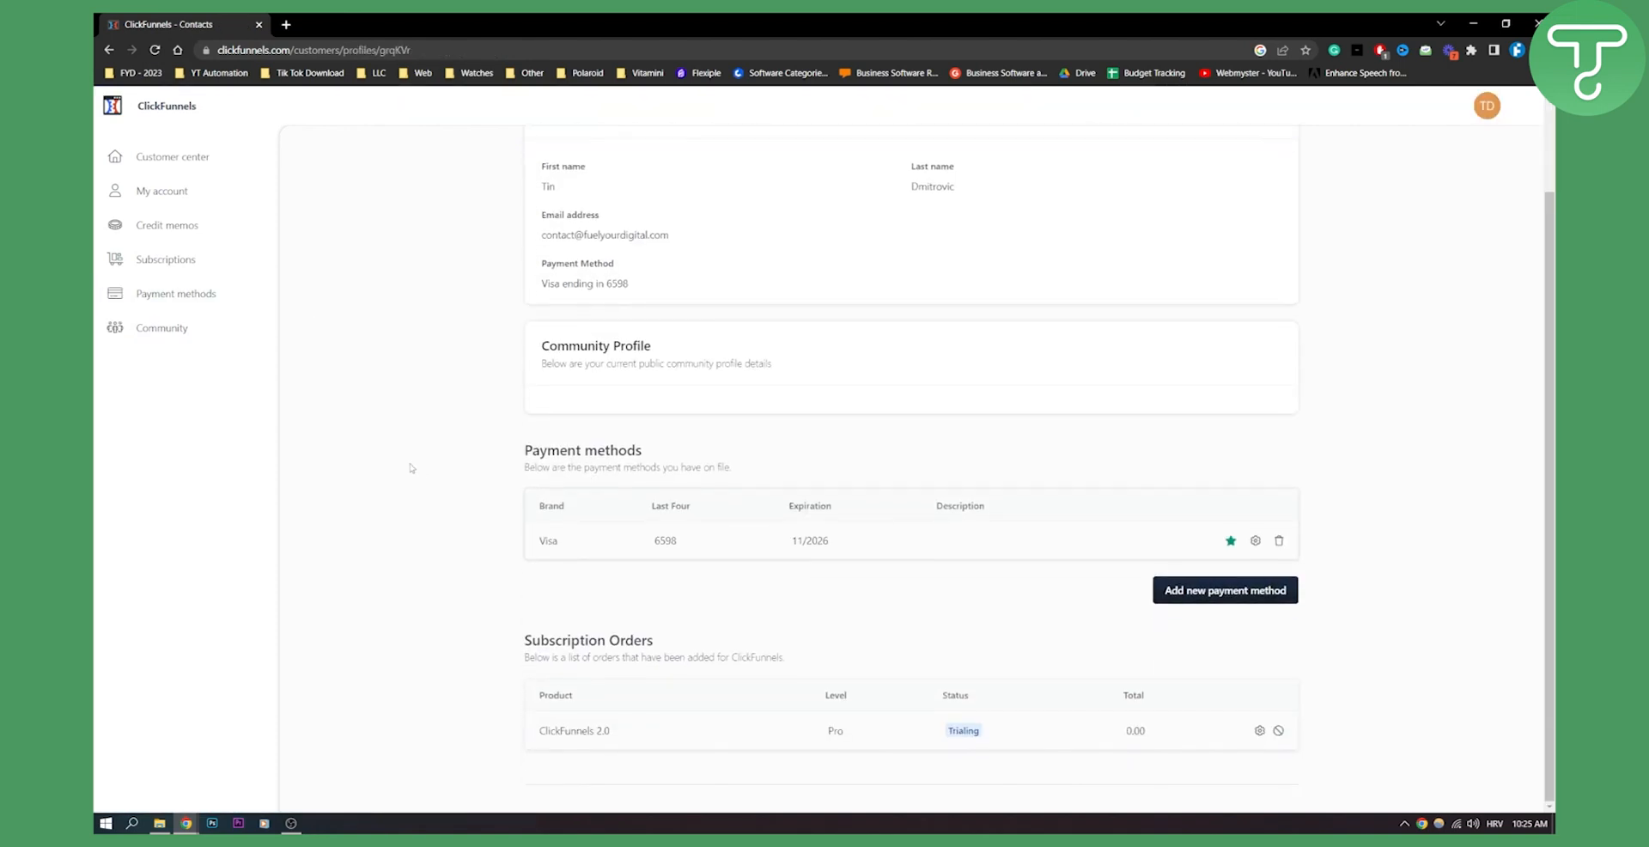
{"action": "scroll", "scroll_direction": "up", "scroll_amount": 3}
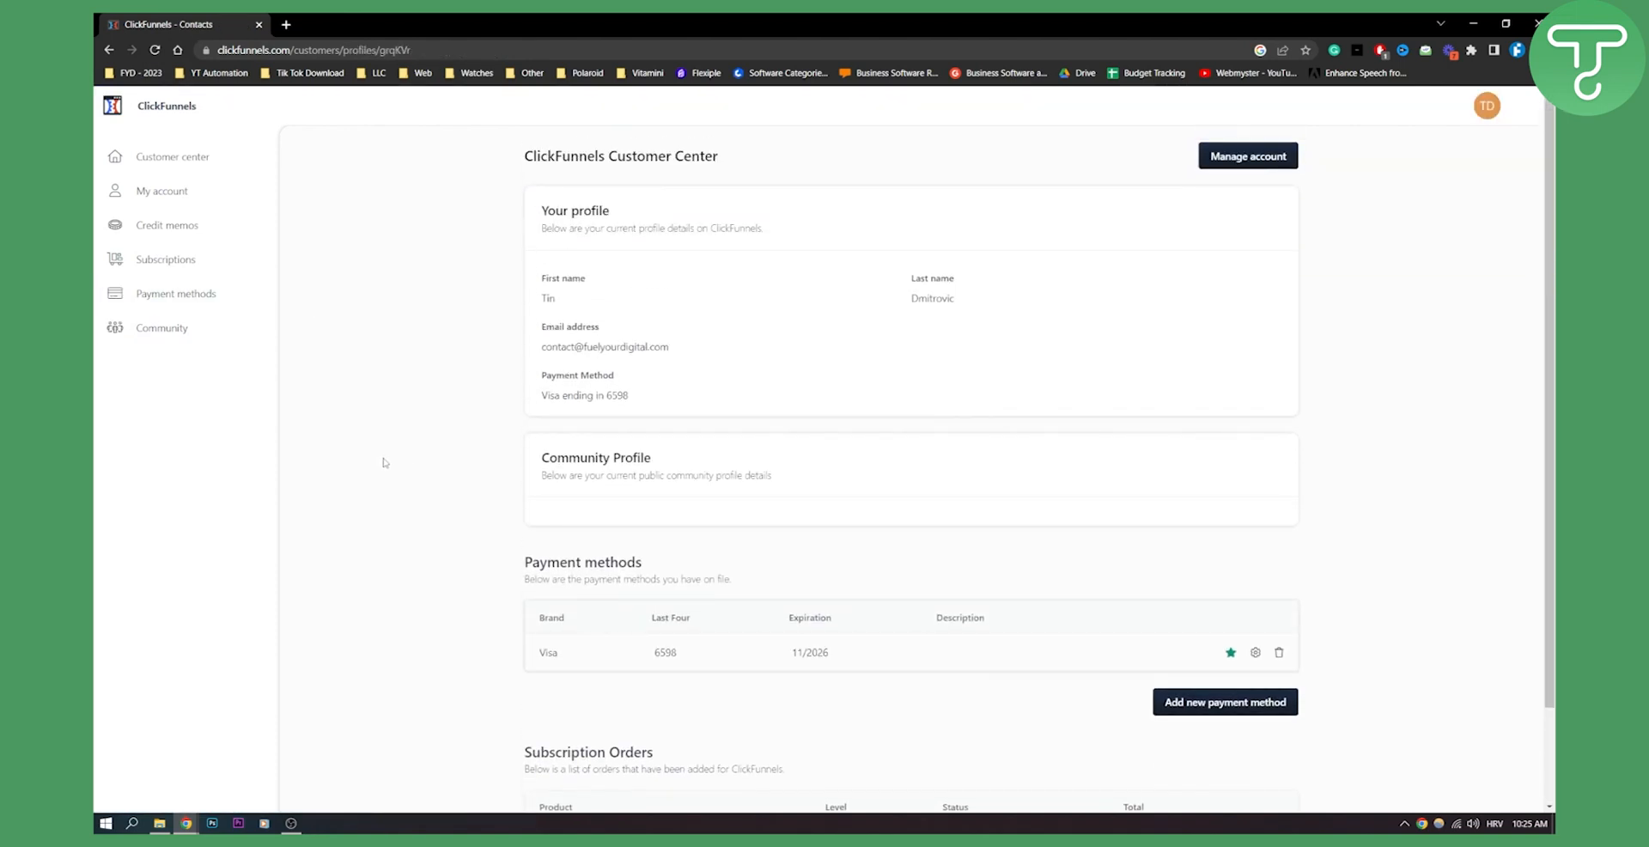